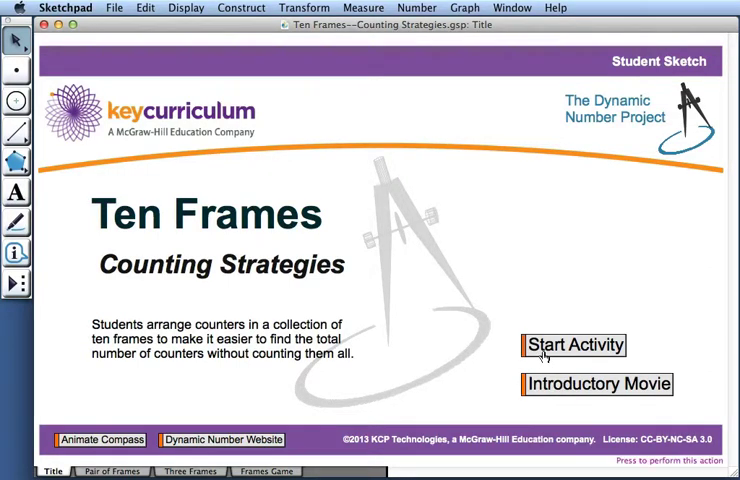
# - Go to the Pair of Frames page and drag counters into the left ten frame
pyautogui.click(576, 344)
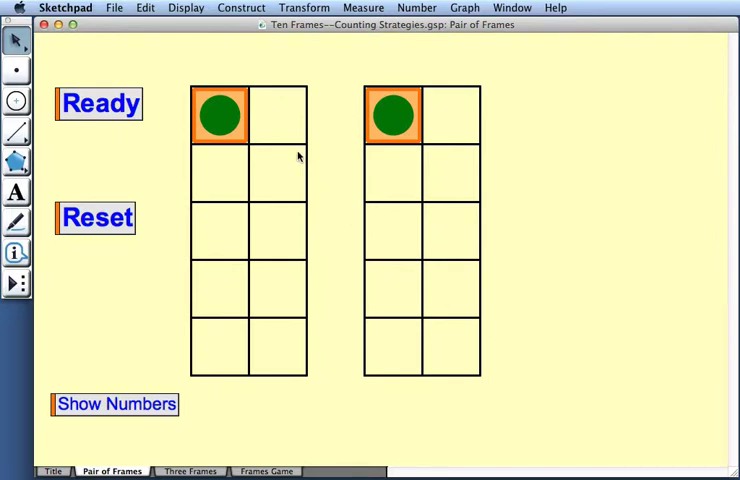
pyautogui.moveTo(292, 216)
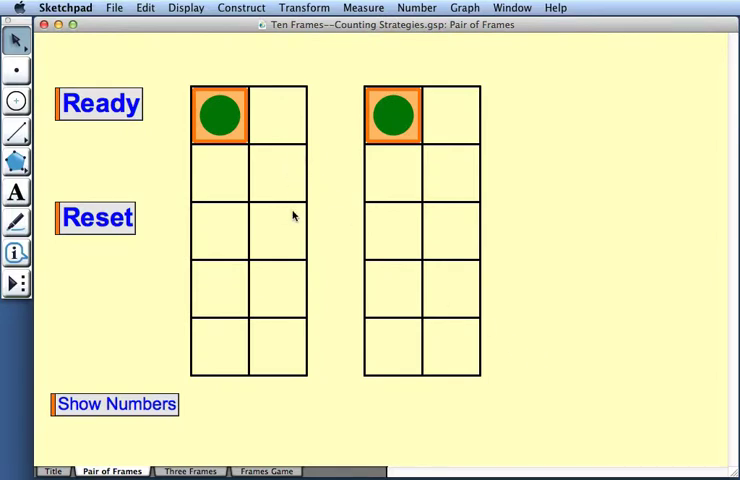
pyautogui.moveTo(390, 168)
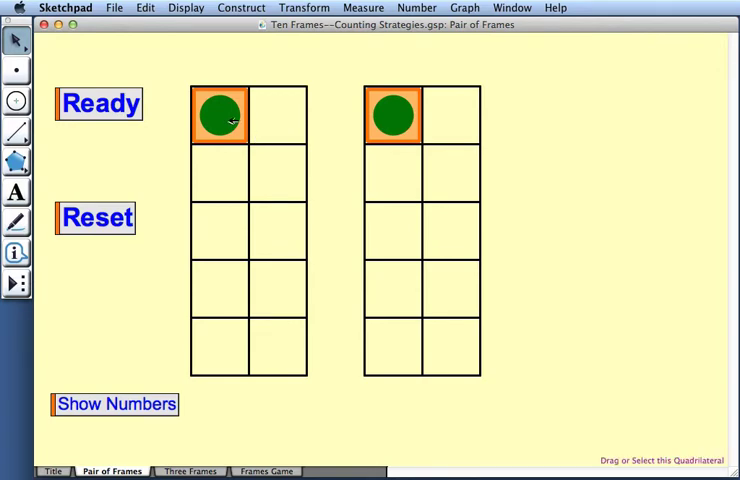
pyautogui.click(218, 116)
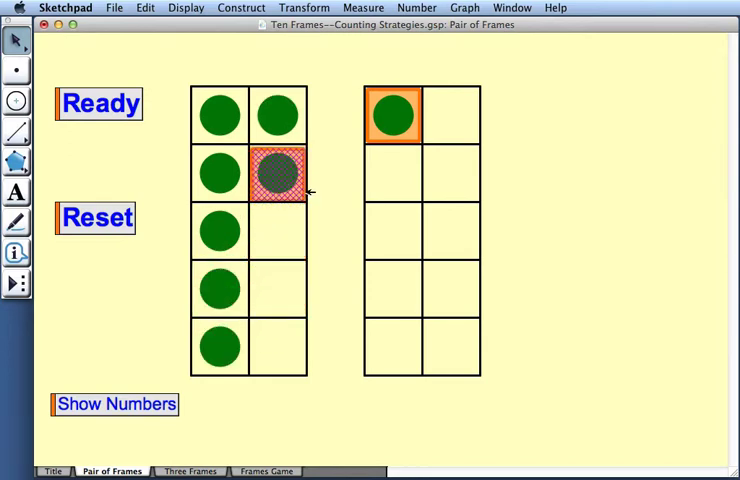
pyautogui.click(276, 172)
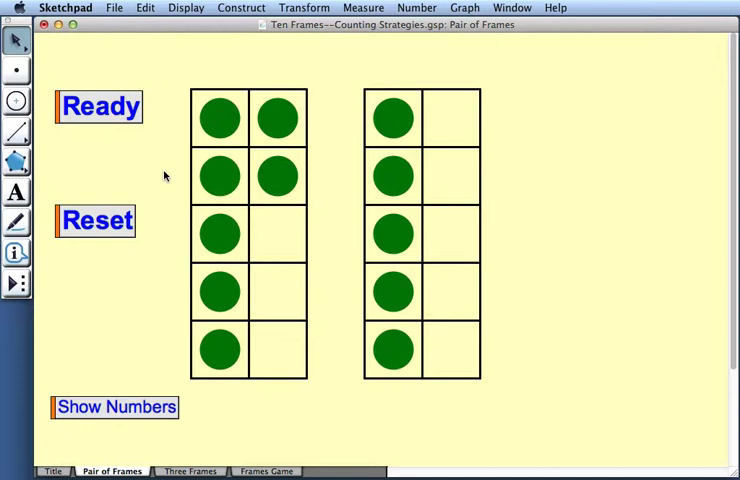
pyautogui.moveTo(328, 212)
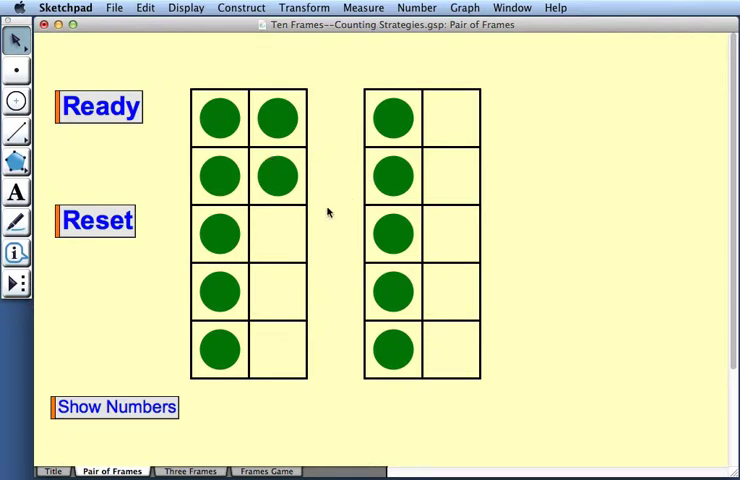
pyautogui.moveTo(332, 228)
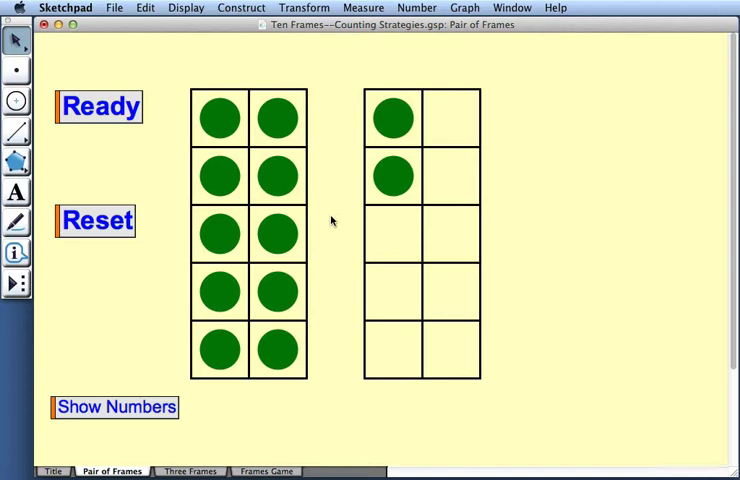
pyautogui.moveTo(280, 344)
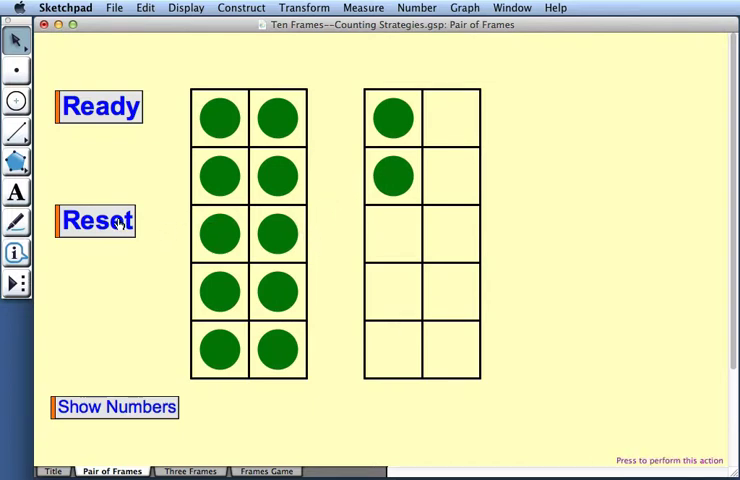
# - Reset the pair of frames back to the starting counters
pyautogui.click(96, 220)
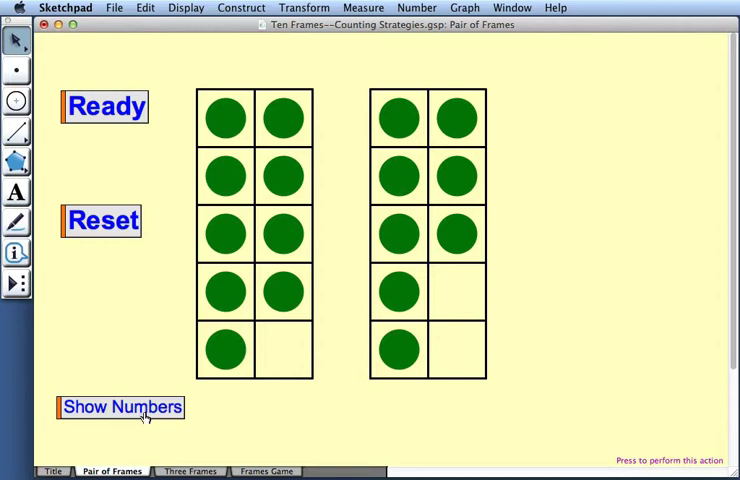
# - Show the counts 10 and 7 under the frames, then move to the Three Frames page
pyautogui.click(120, 408)
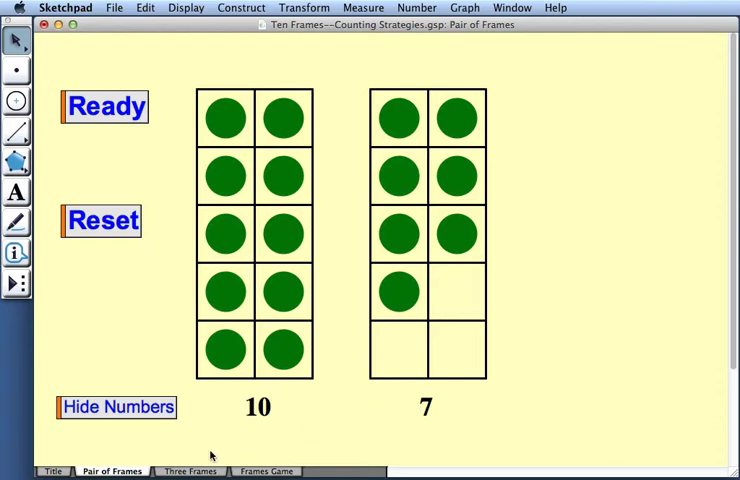
pyautogui.click(188, 472)
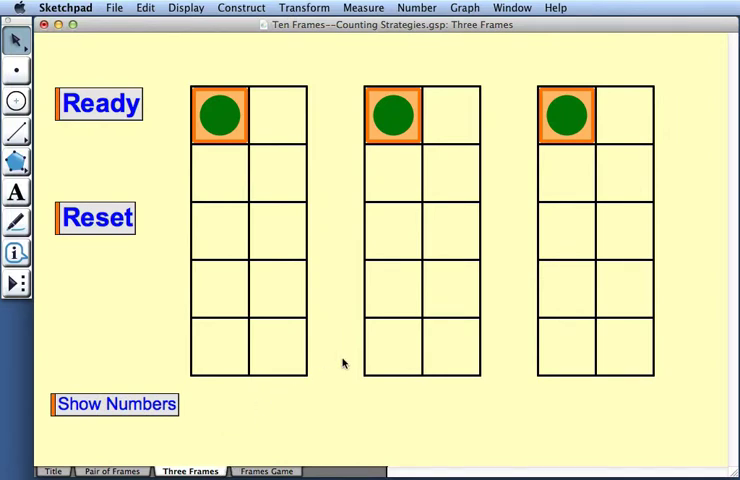
pyautogui.moveTo(232, 126)
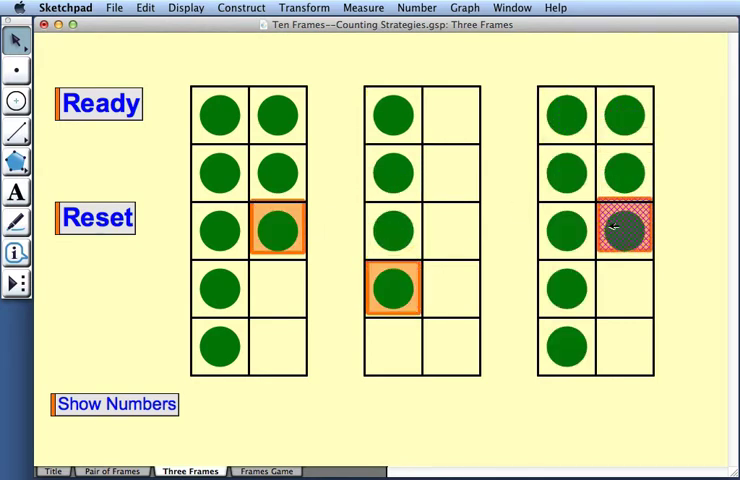
# - Move a counter into the right frame and show the counts 10, 0, 10 under the three frames
pyautogui.click(624, 230)
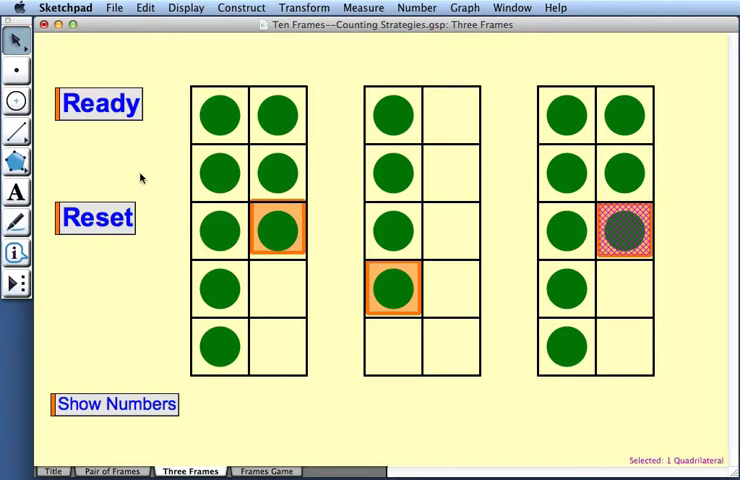
pyautogui.click(96, 104)
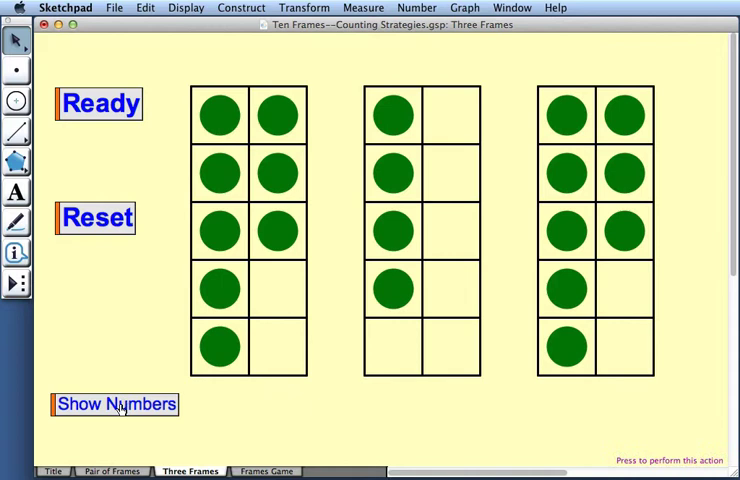
pyautogui.click(112, 404)
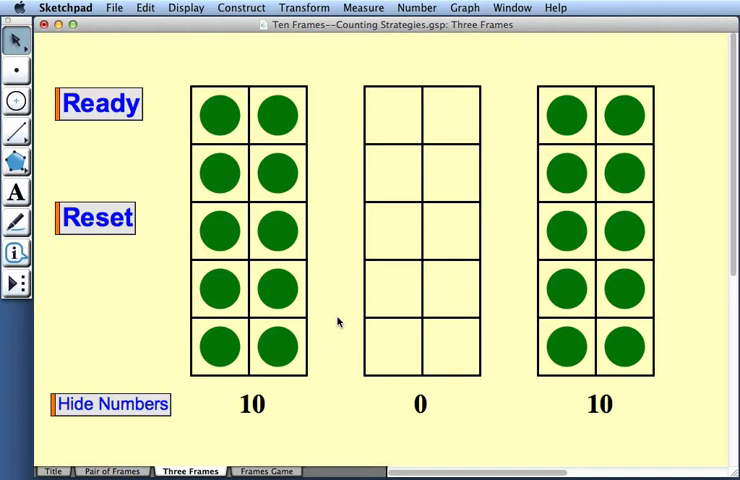
pyautogui.moveTo(300, 440)
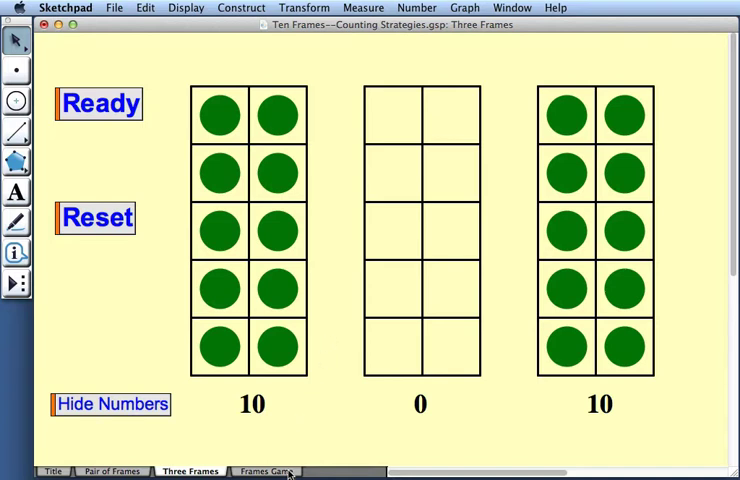
# - On the Frames Game page, enter 17 as the Total and check the answer
pyautogui.click(264, 472)
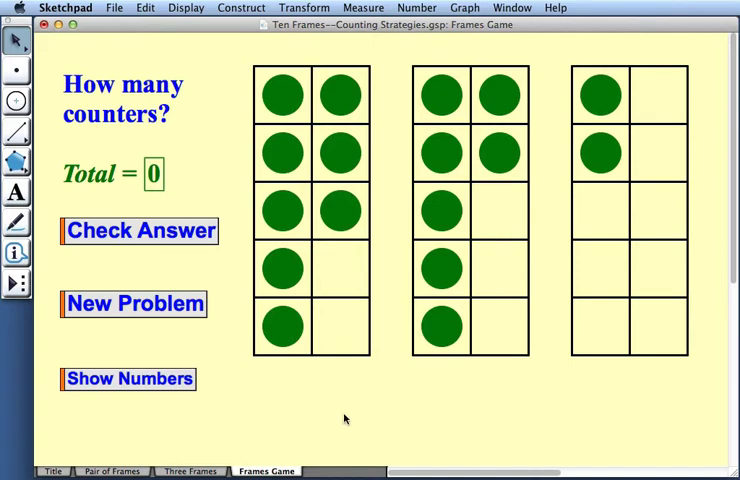
pyautogui.moveTo(548, 362)
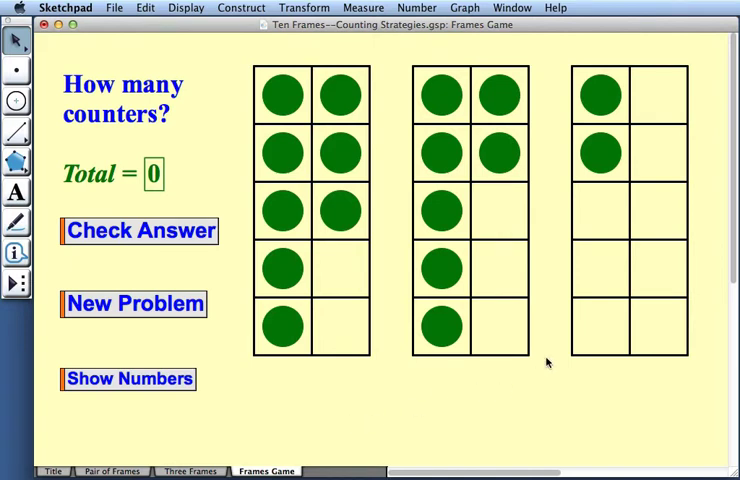
pyautogui.moveTo(520, 368)
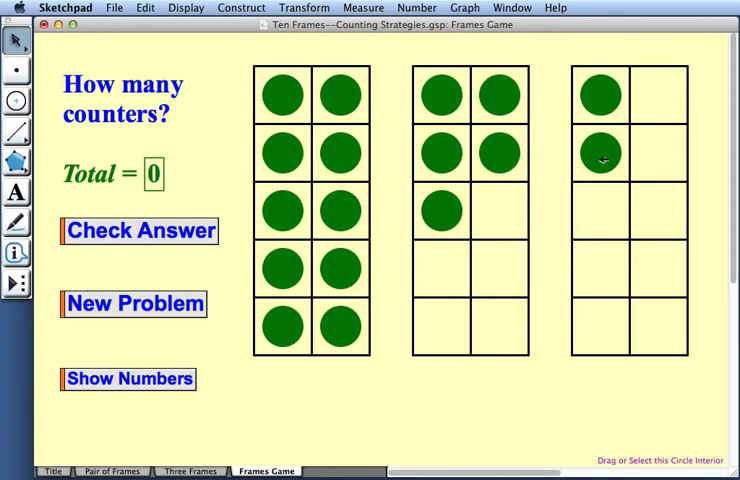
pyautogui.moveTo(200, 172)
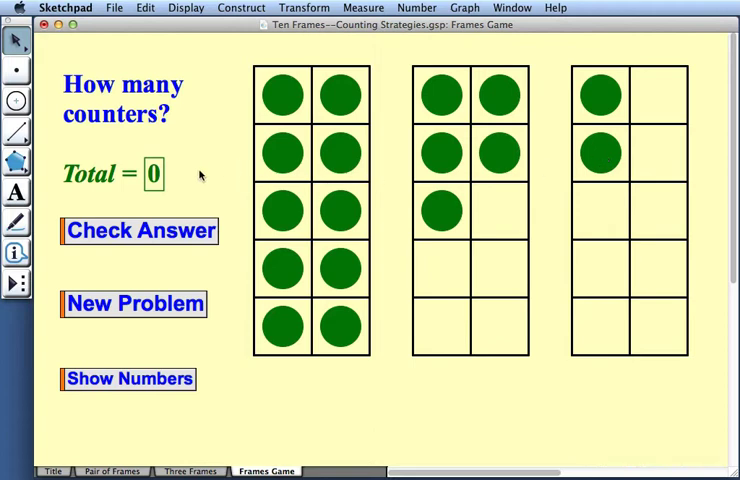
pyautogui.click(152, 172)
pyautogui.write('17')
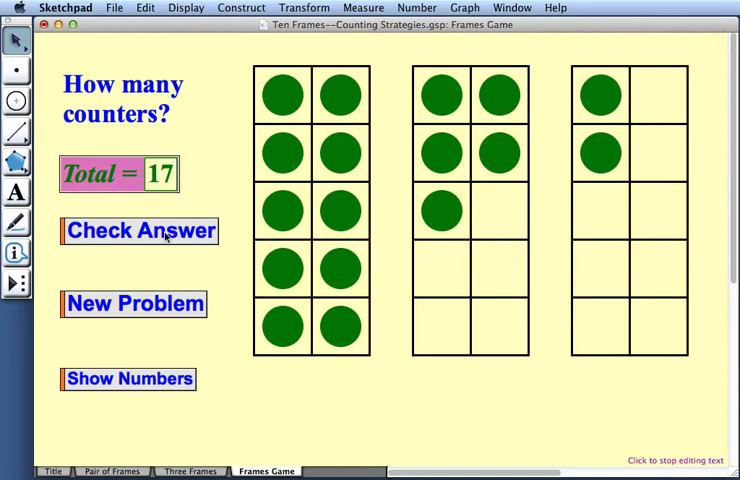
pyautogui.click(140, 232)
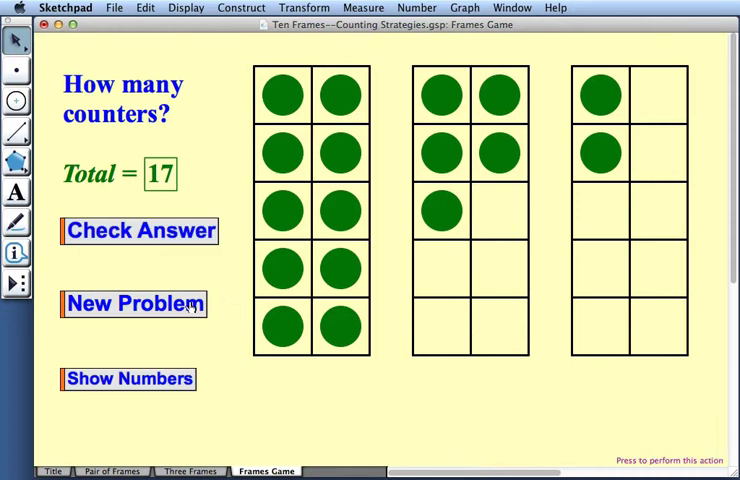
# - Generate a new problem with 4, 4 and 3 counters and show each frame's count
pyautogui.click(132, 304)
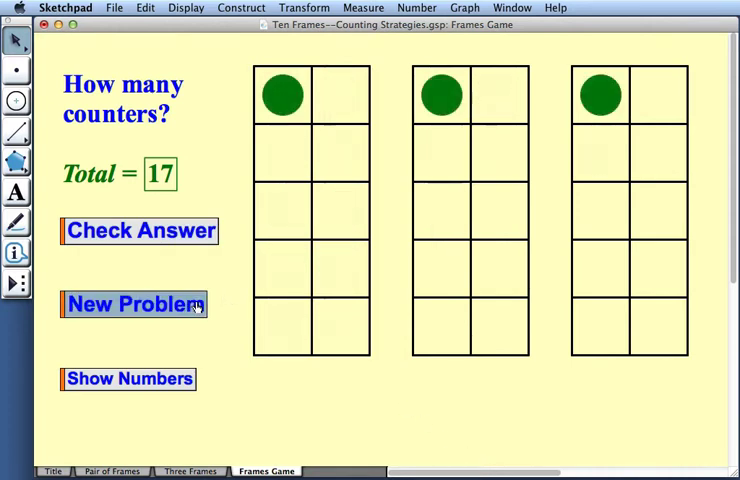
pyautogui.click(132, 304)
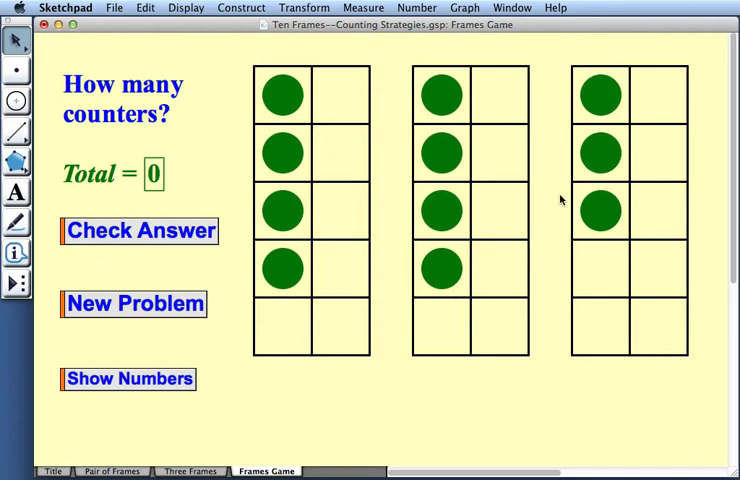
pyautogui.moveTo(364, 292)
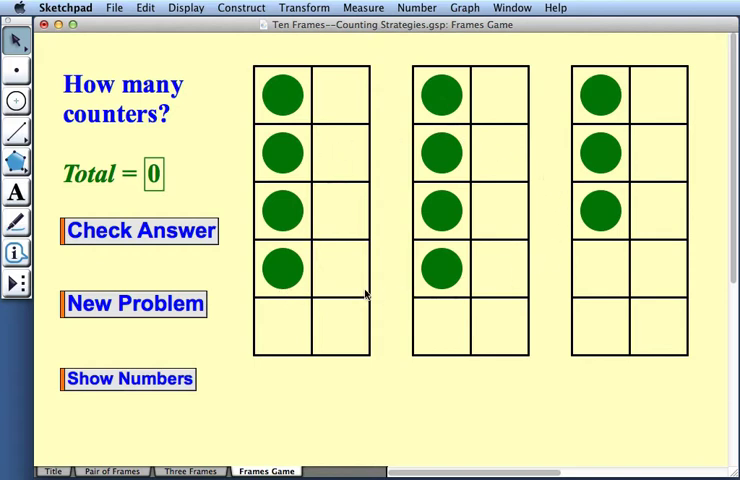
pyautogui.moveTo(452, 318)
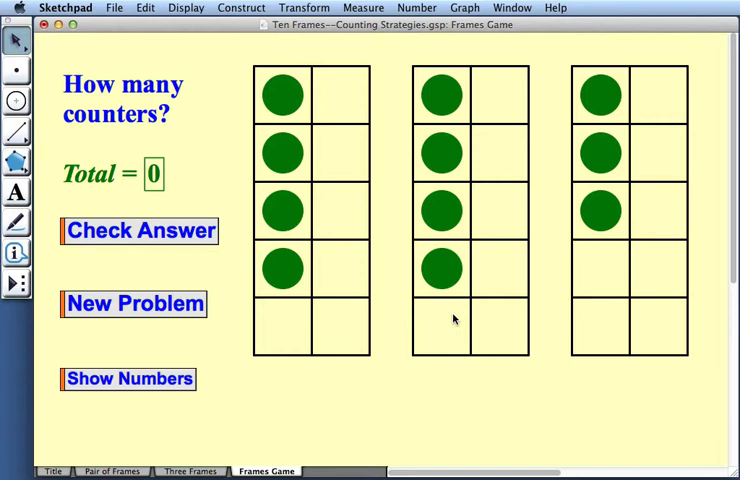
pyautogui.moveTo(258, 362)
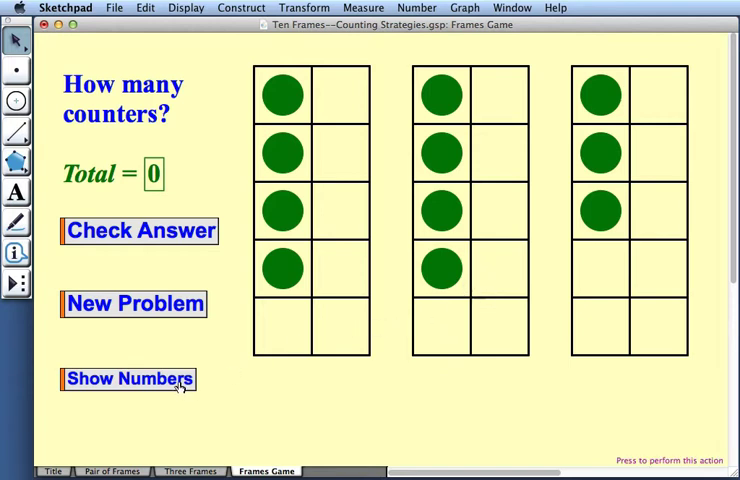
pyautogui.click(128, 380)
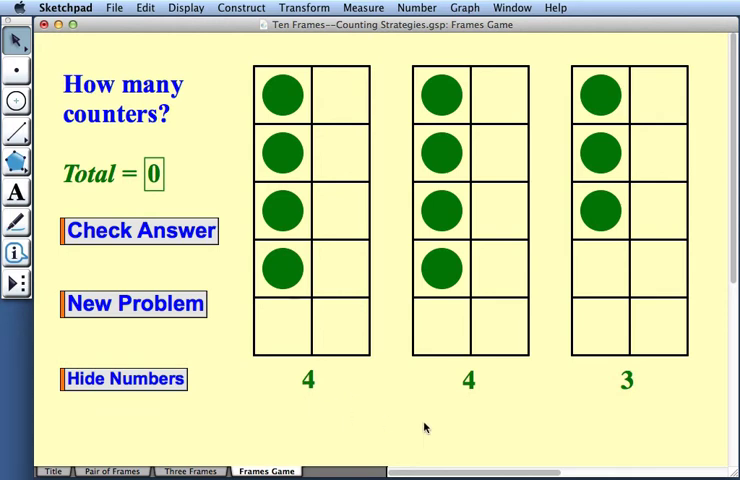
pyautogui.moveTo(428, 416)
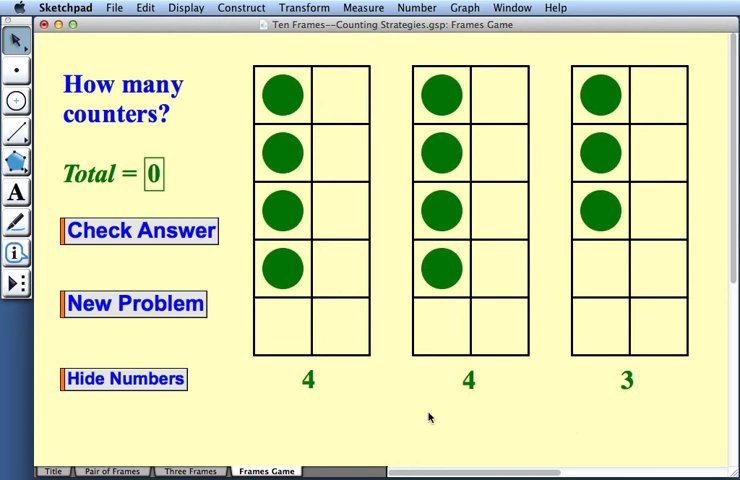
pyautogui.moveTo(362, 414)
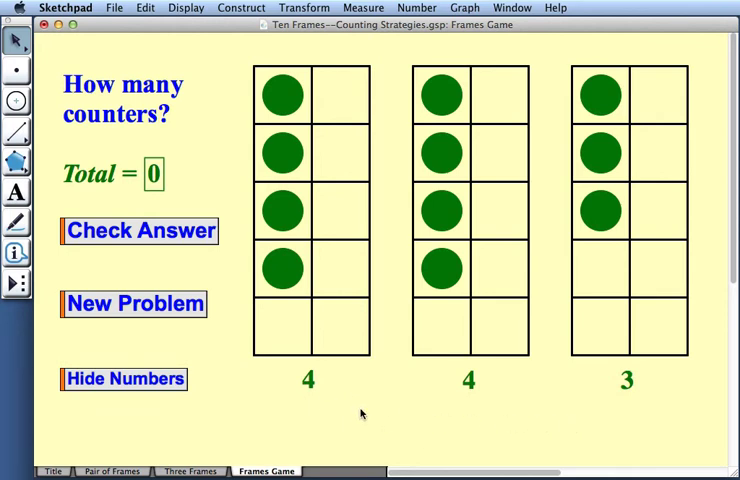